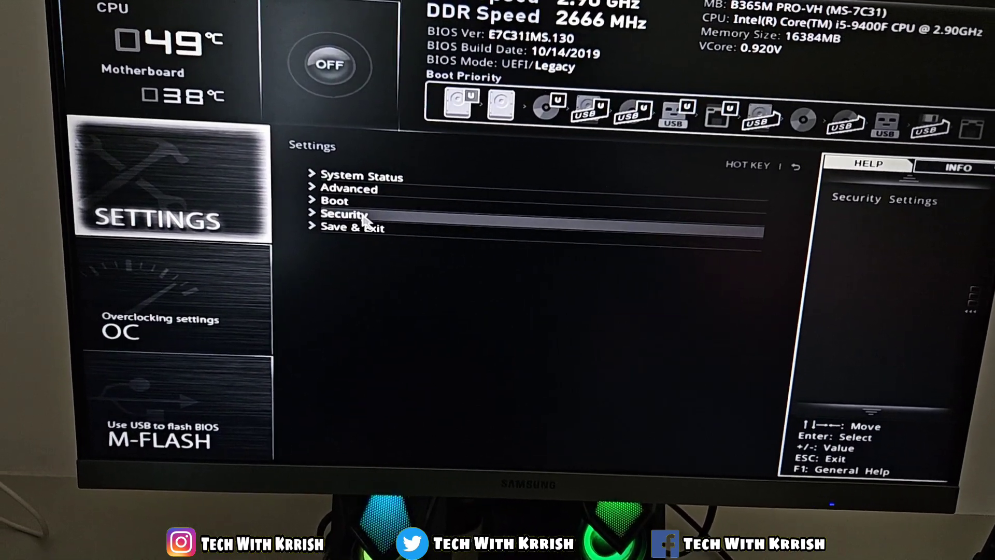
Step: Open the Security page under SETTINGS in MSI Click BIOS 5
left_click(345, 213)
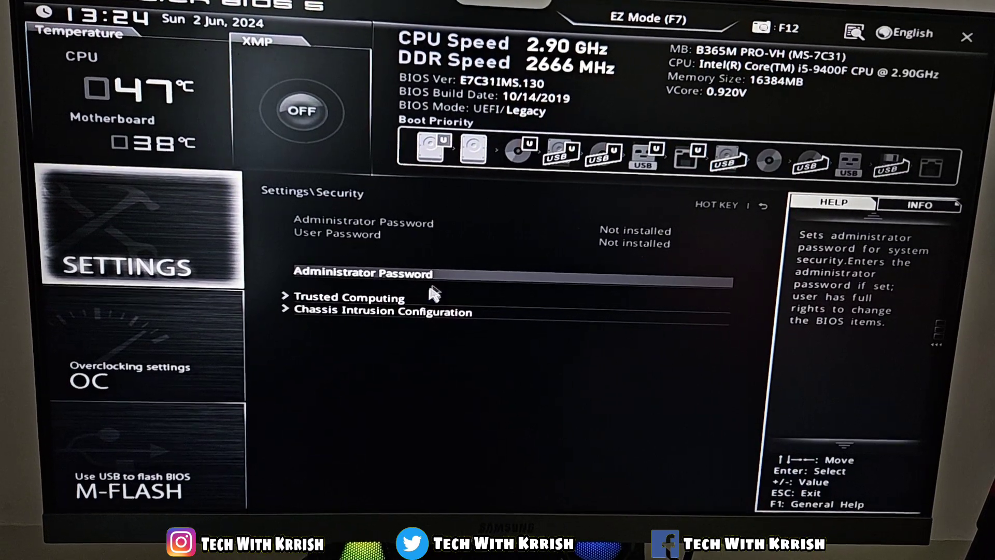
Step: Set Security Device Support to Enabled under Trusted Computing
left_click(349, 296)
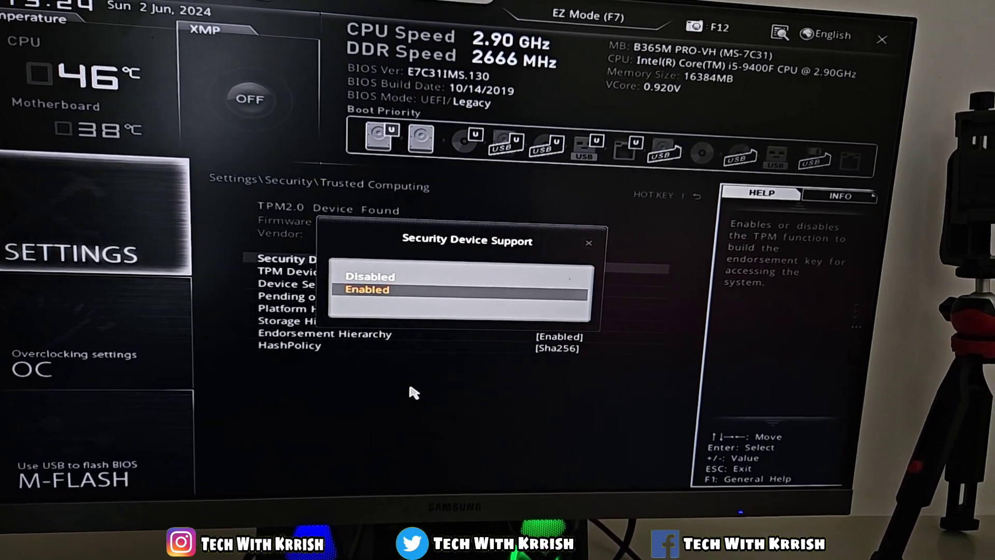
left_click(367, 290)
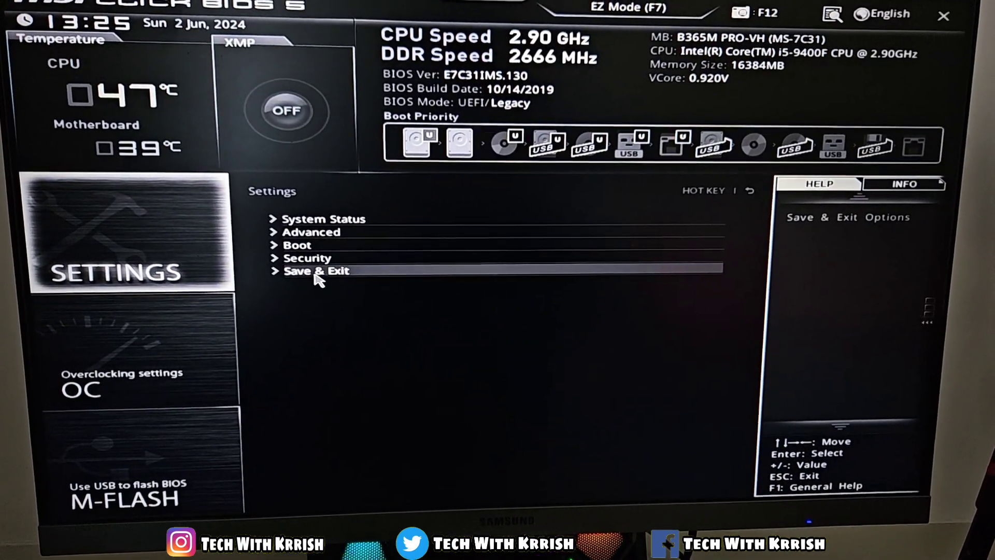
Step: Open the Save & Exit page from Settings
left_click(316, 270)
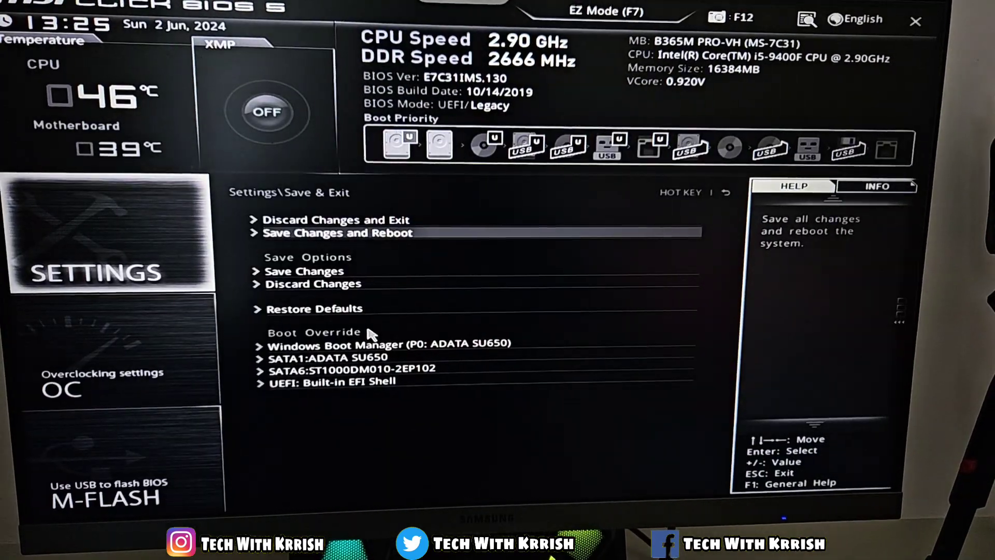
Step: Choose Save Changes and Reboot to apply the TPM setting and restart
left_click(337, 233)
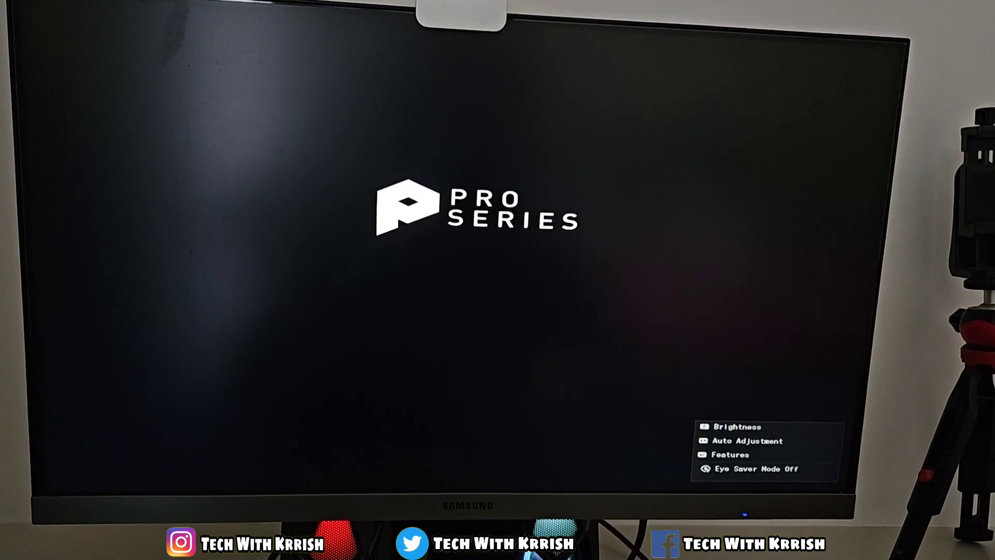